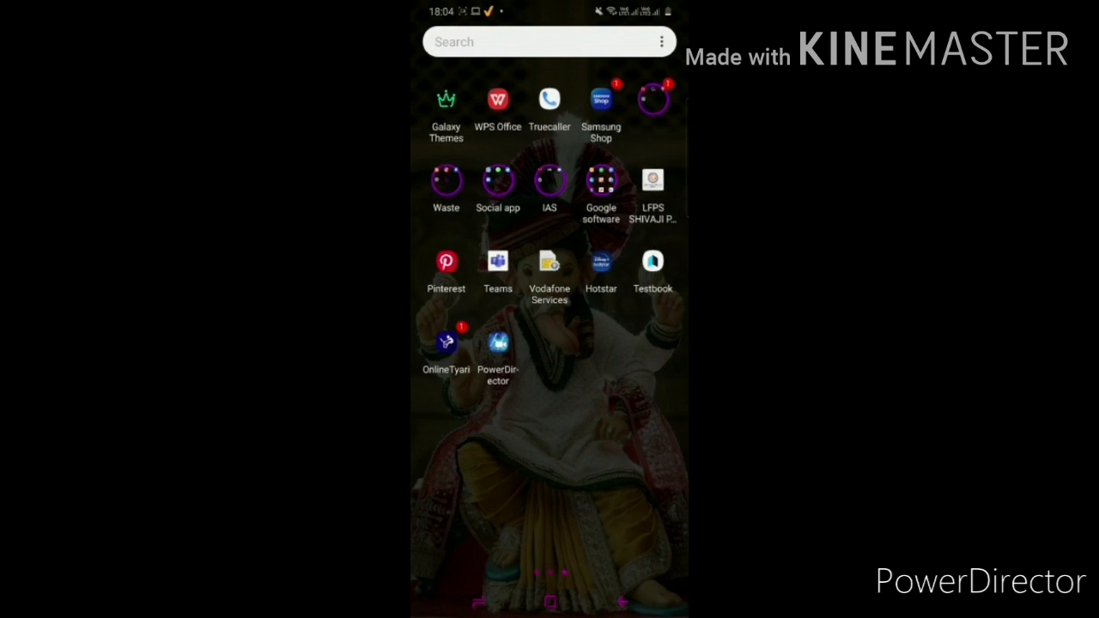
Step: Search Play Store for 'document scanner' and install Document Scanner (Made in India) – PDF Creator
scroll(left, 3)
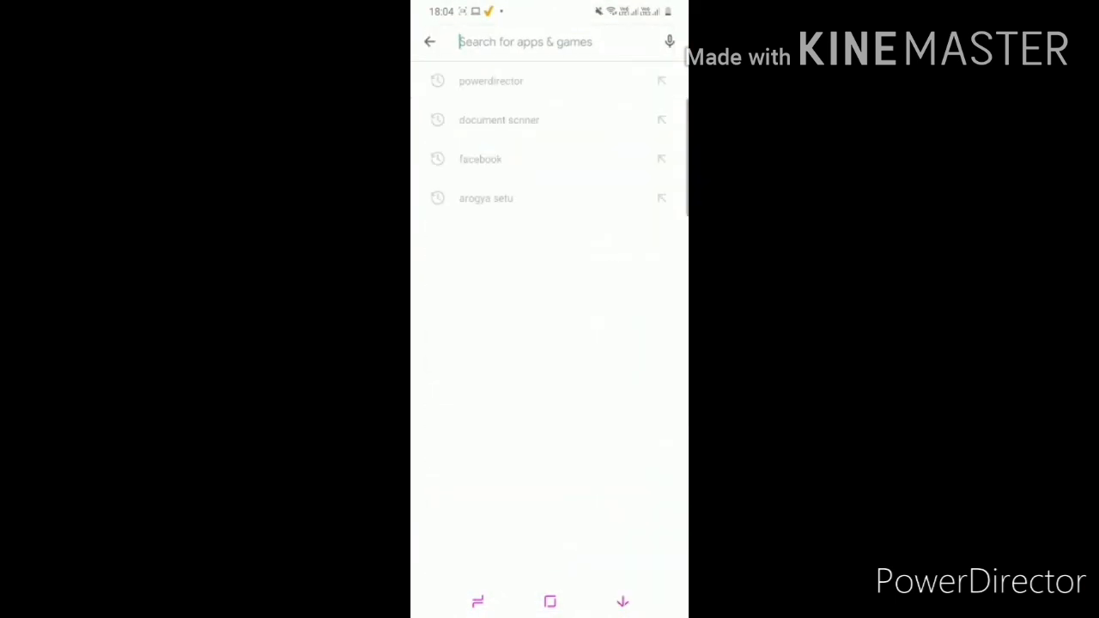
text(documen)
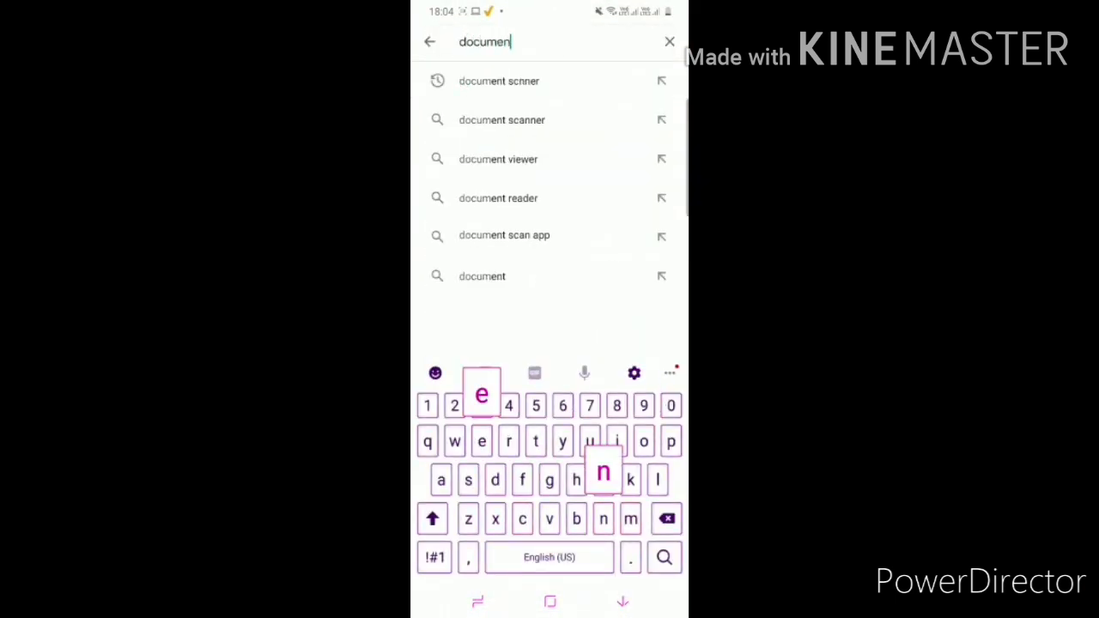
click(502, 121)
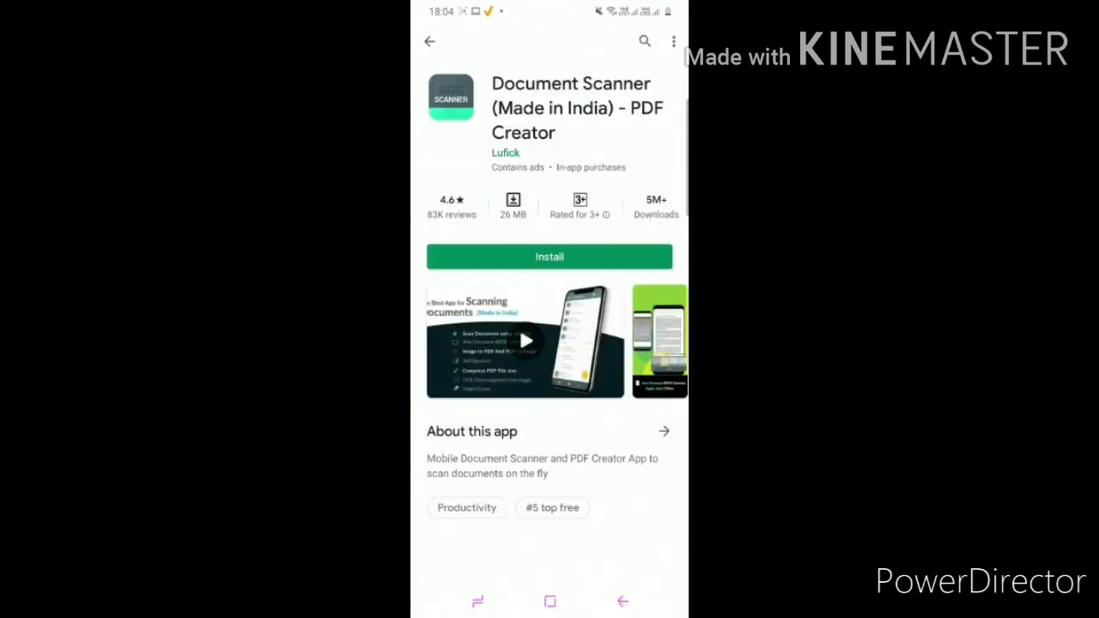
click(549, 258)
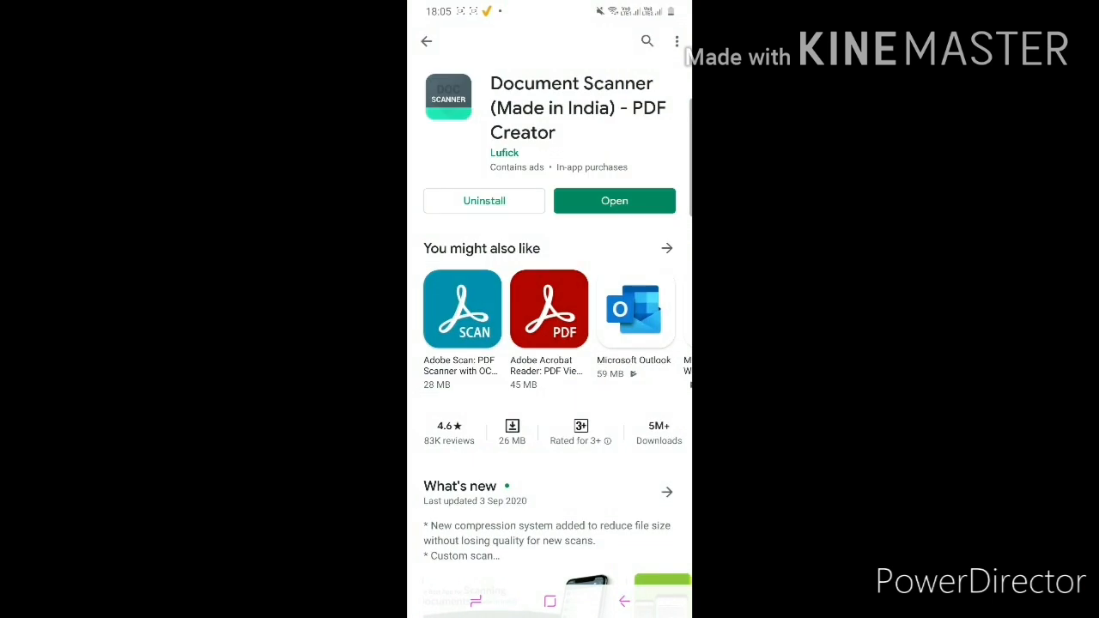
Step: Launch Doc Scanner, allow camera access and finish the intro tour to reach the document list
click(614, 199)
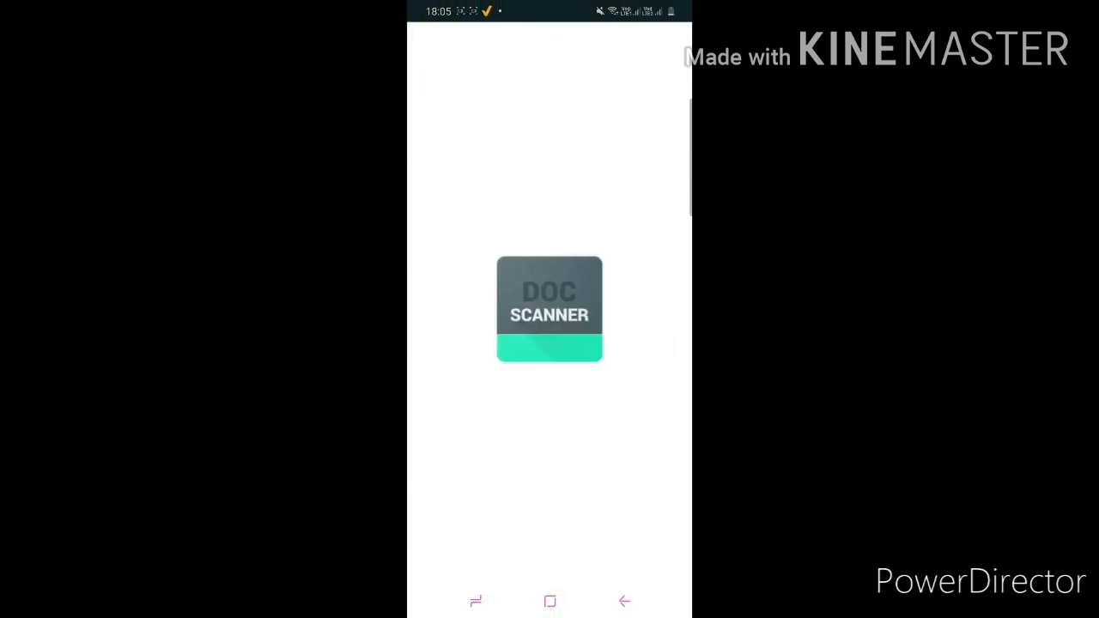
click(549, 309)
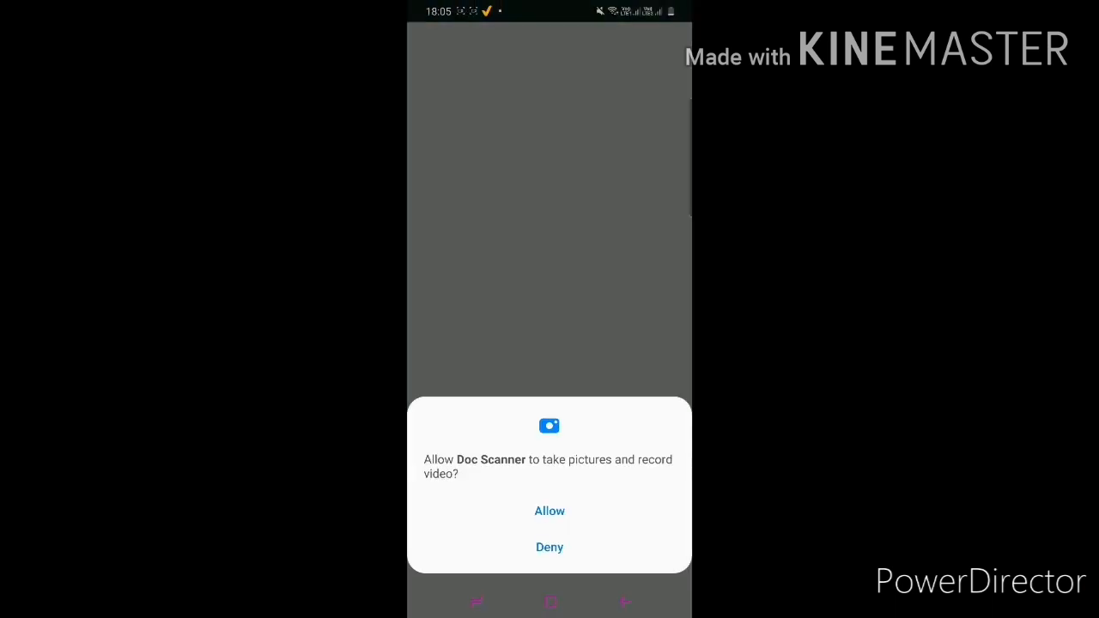
click(549, 512)
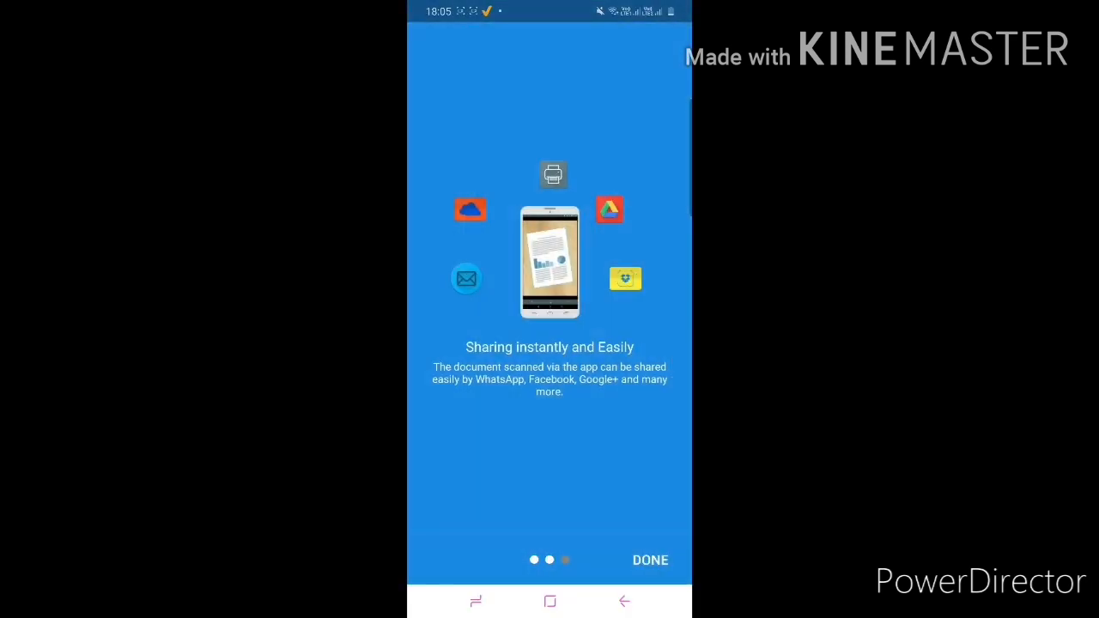
click(649, 559)
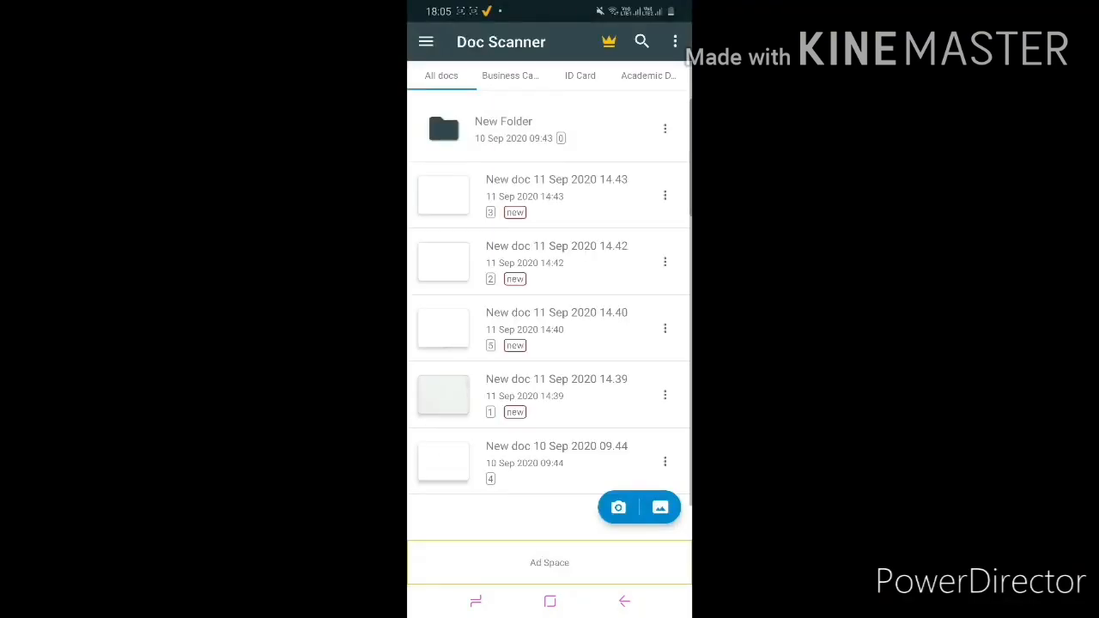
Step: Start a camera scan, capture both pages of the lined answer sheet and confirm with the checkmark
click(618, 507)
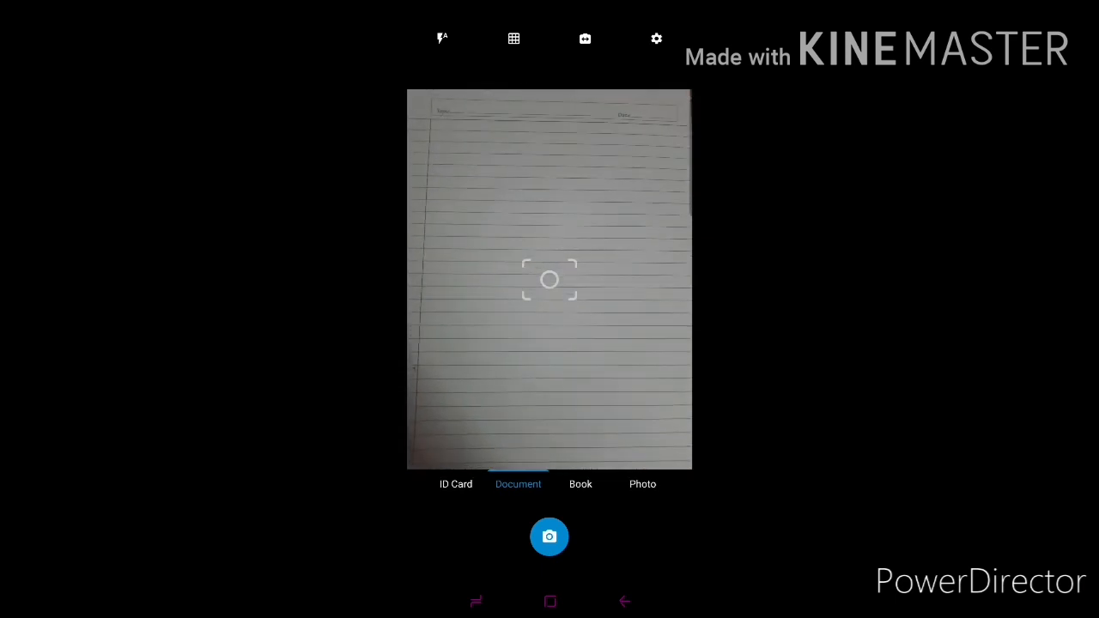
click(550, 536)
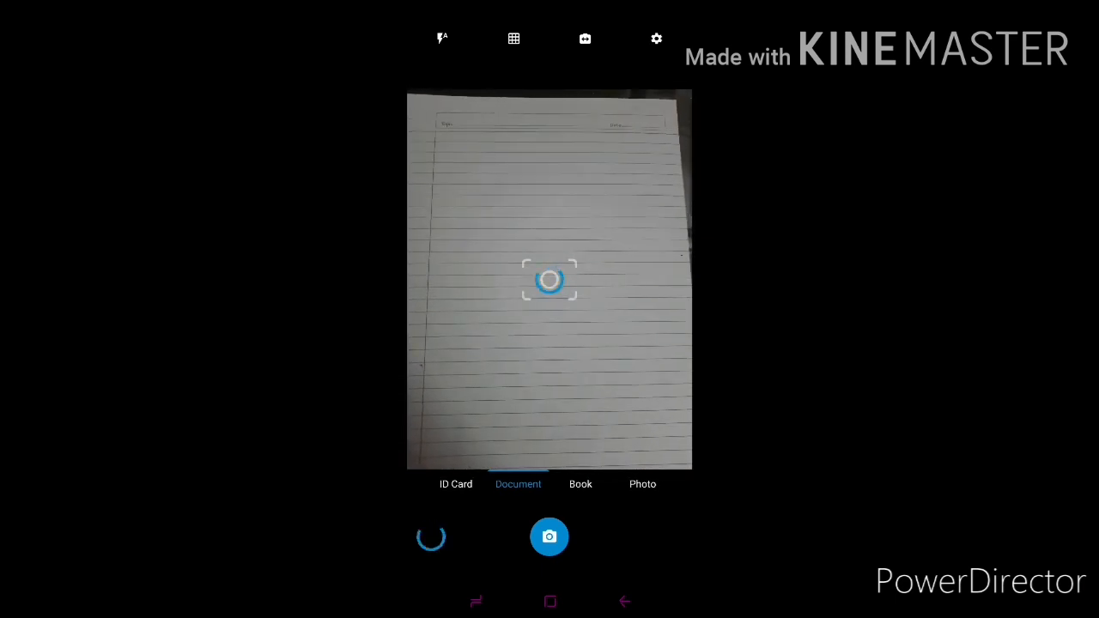
click(549, 535)
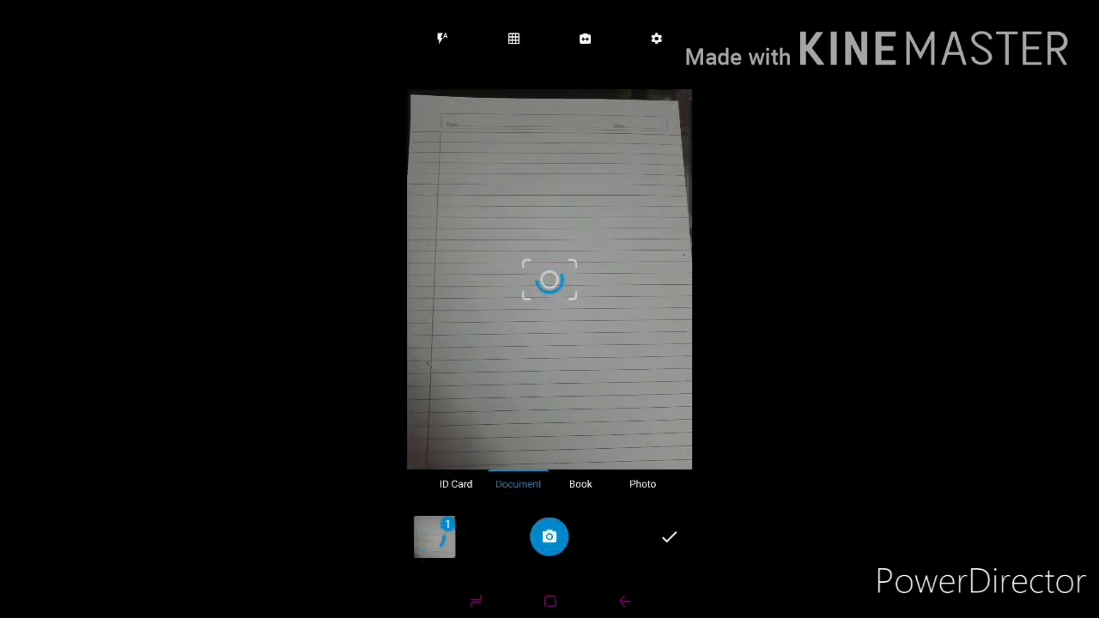
click(550, 535)
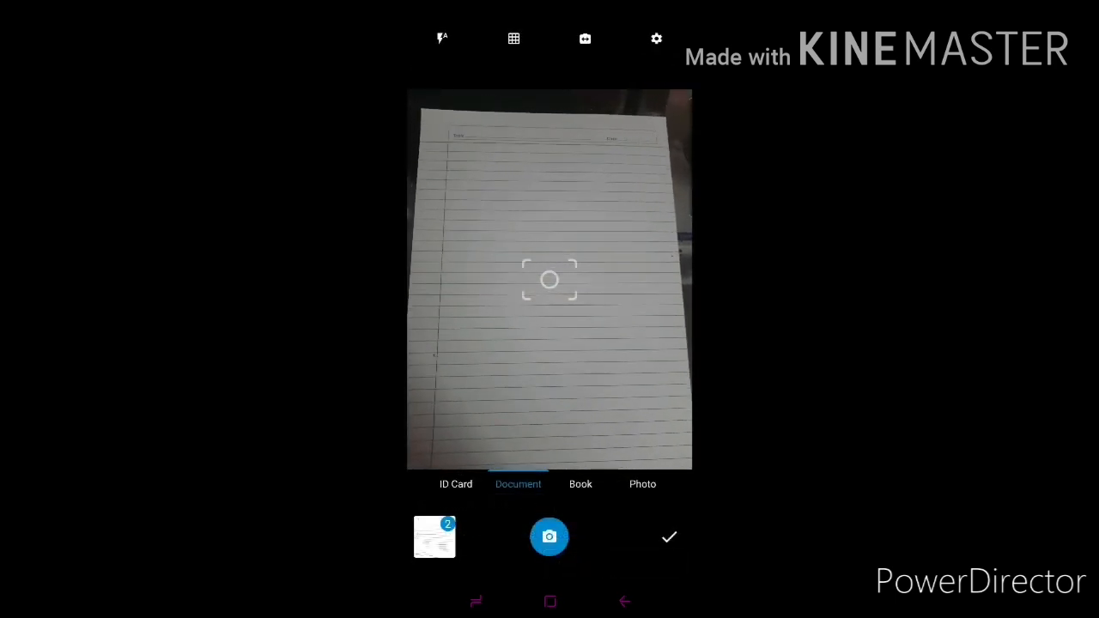
click(669, 535)
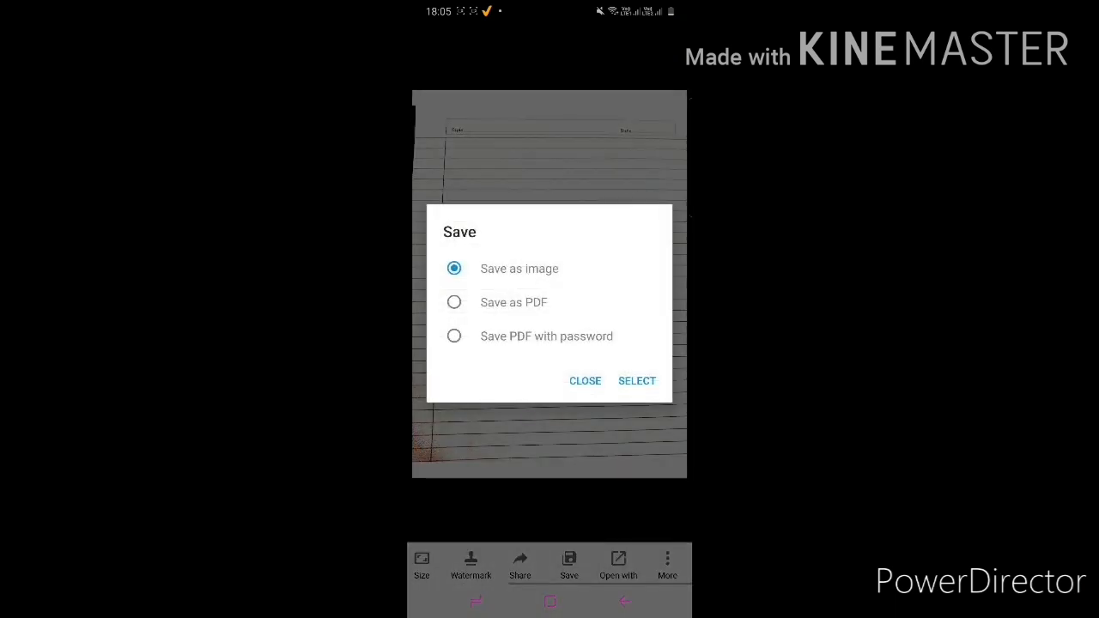
Step: Save the scan as a PDF named 'an…' in Internal Storage/Download
click(453, 302)
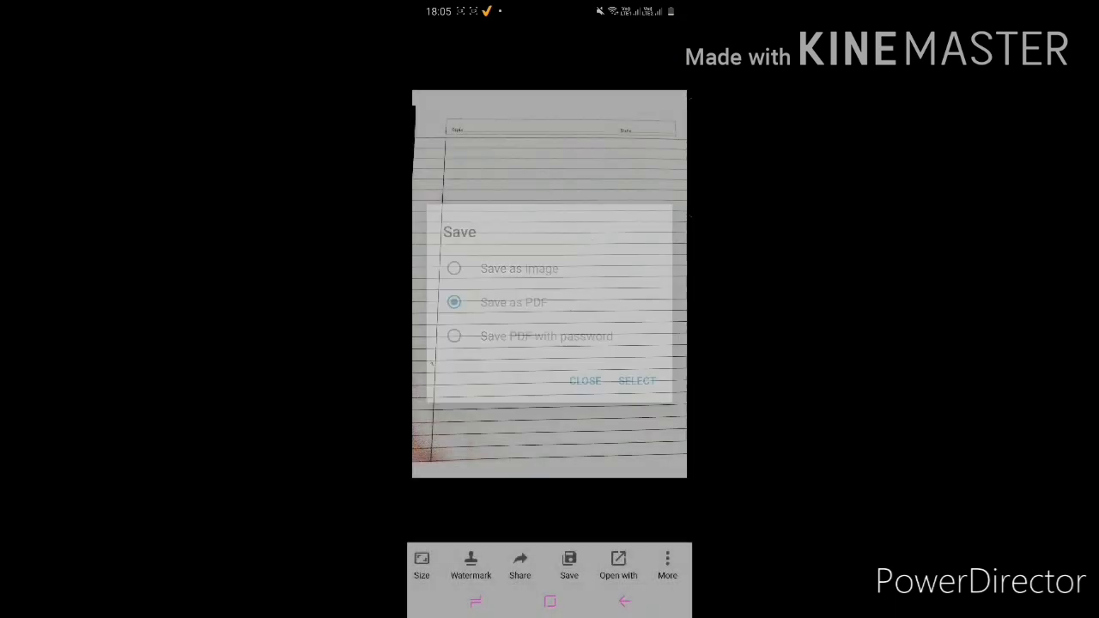
click(635, 382)
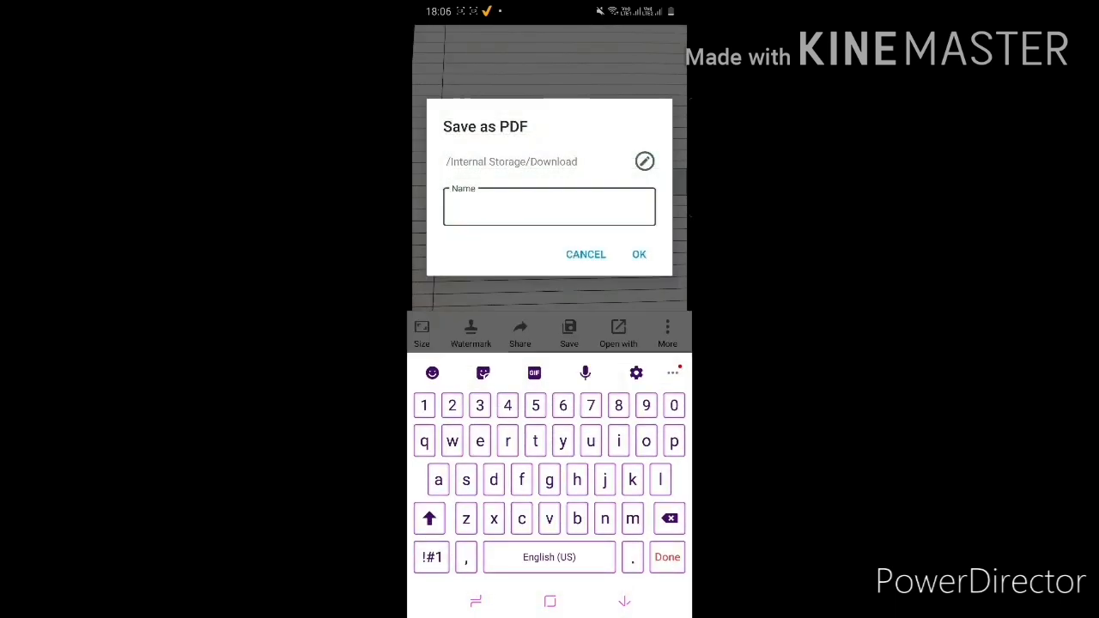
text(answers she)
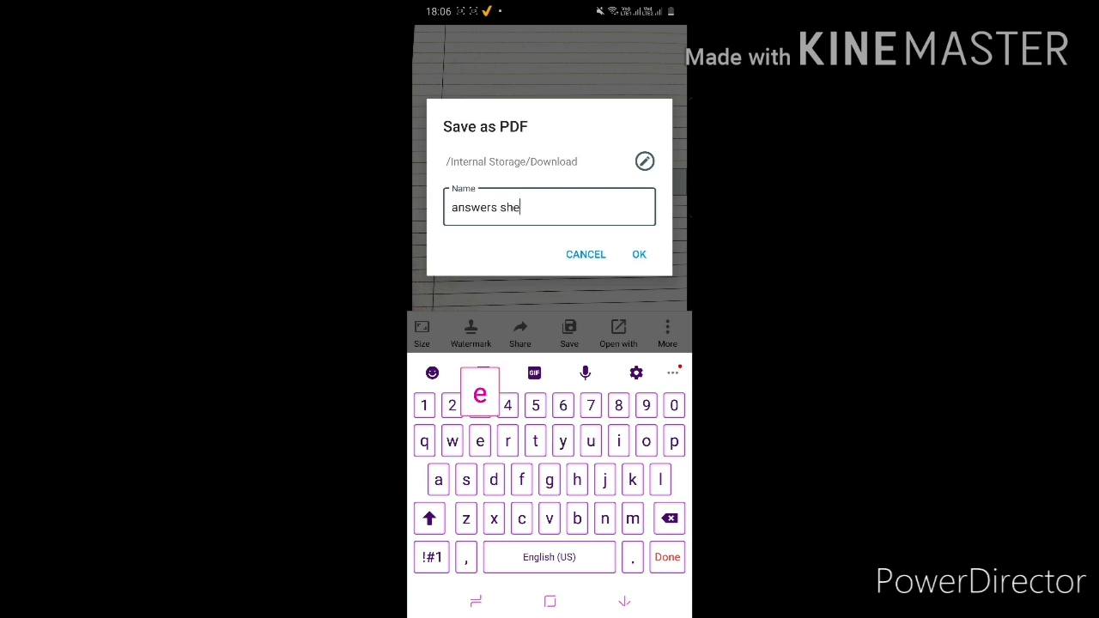
click(639, 254)
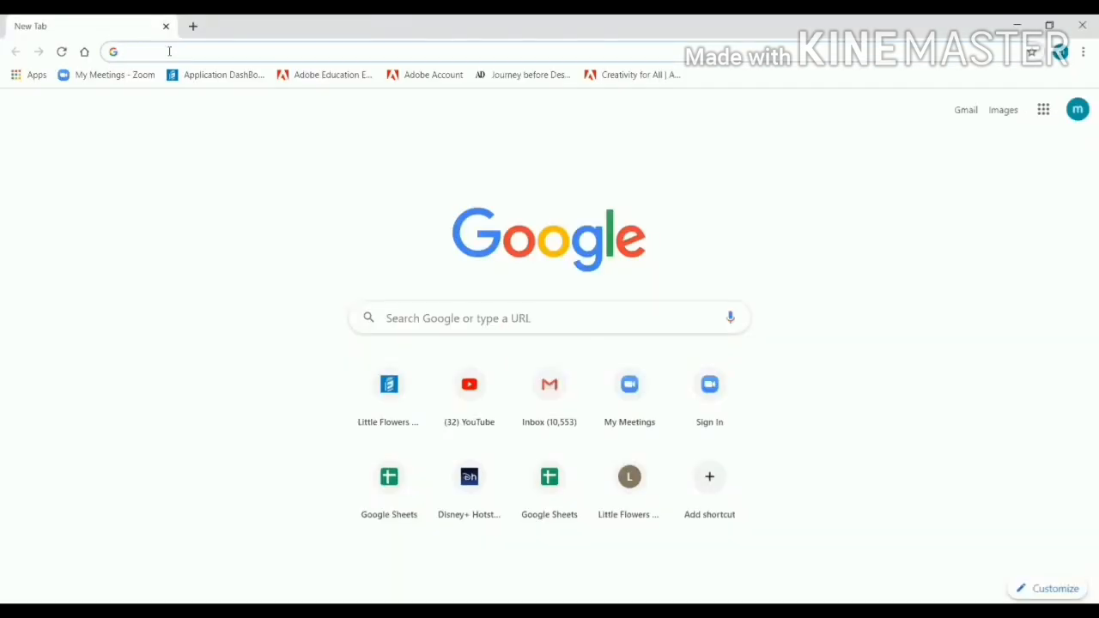
text(https://lfps.edunext1.com/Index)
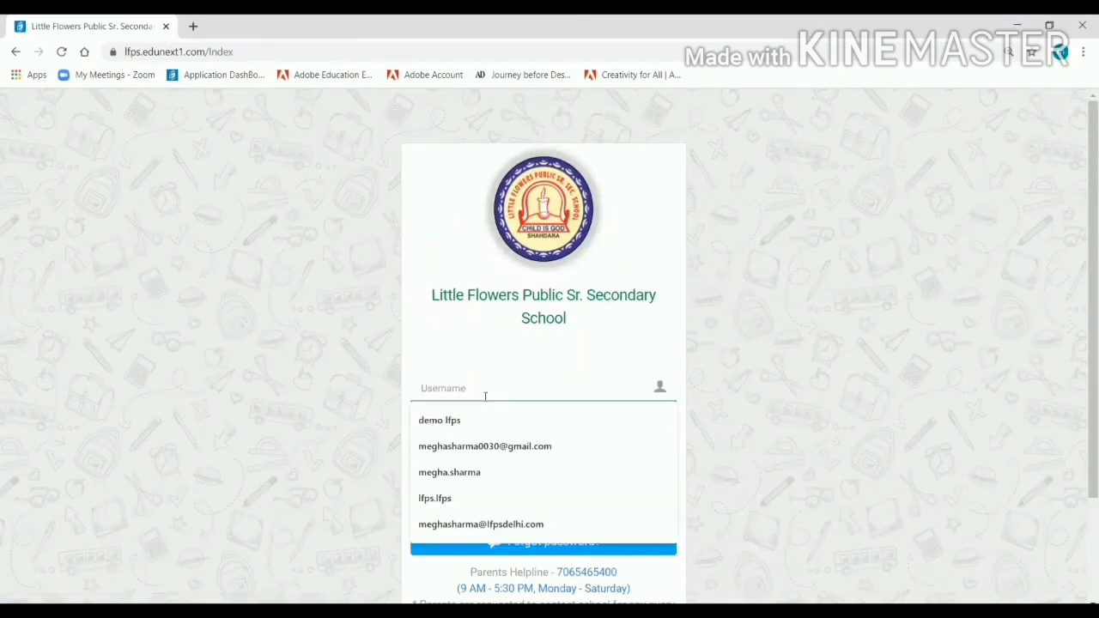
click(440, 419)
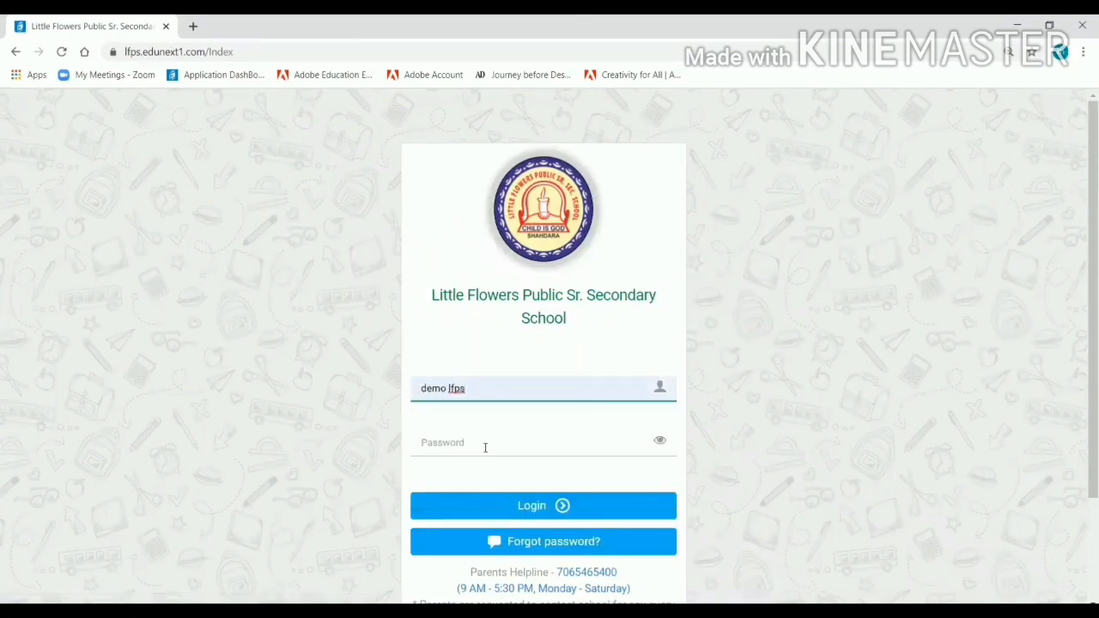
click(542, 505)
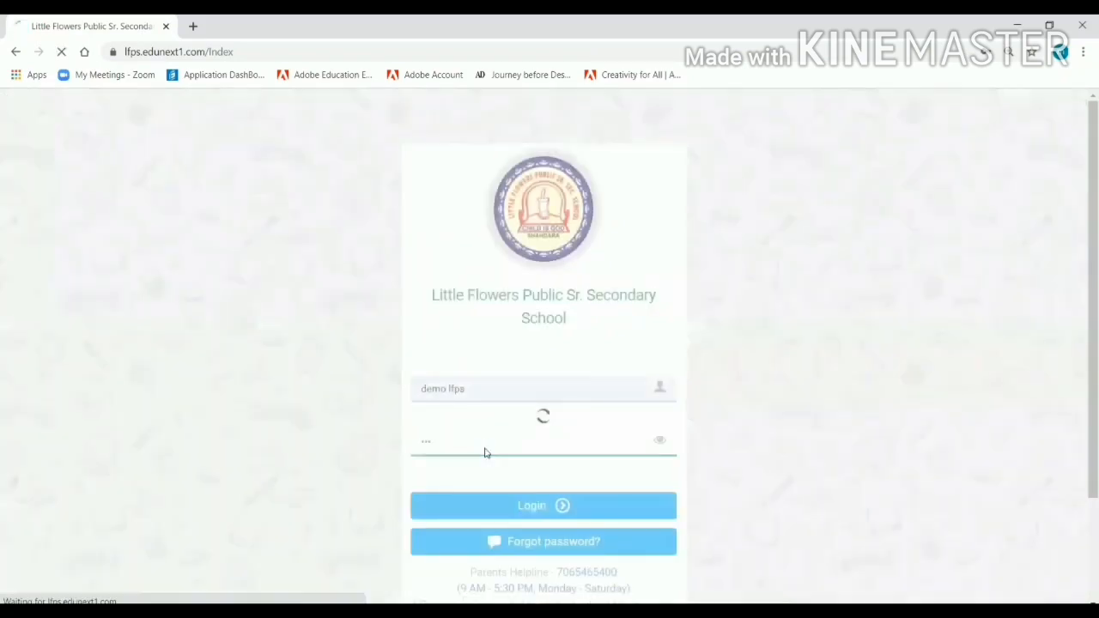
click(543, 505)
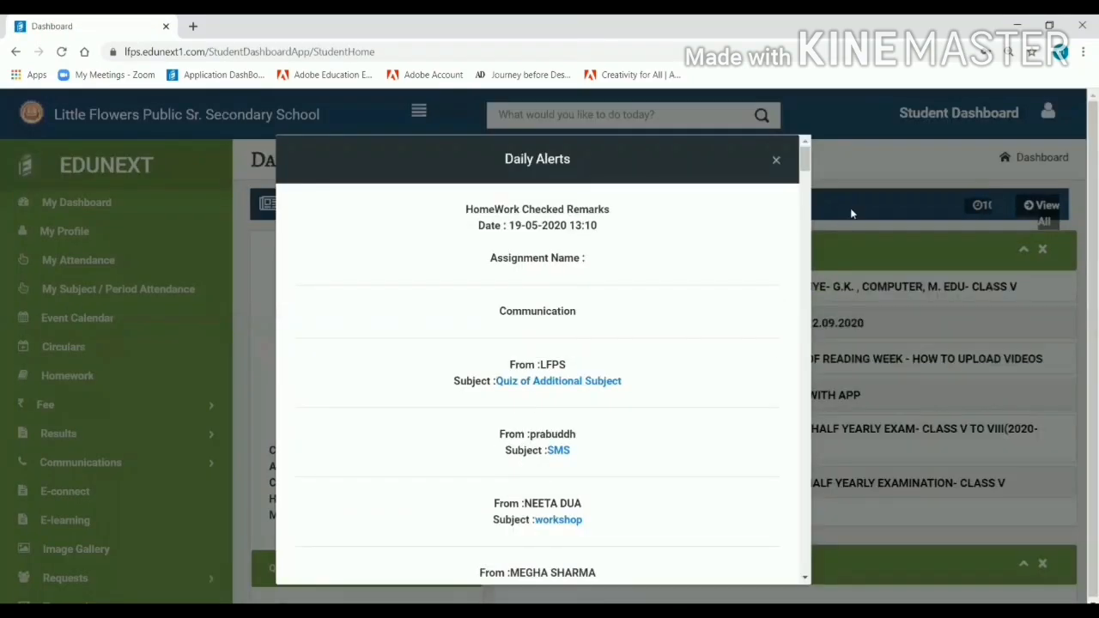
click(776, 160)
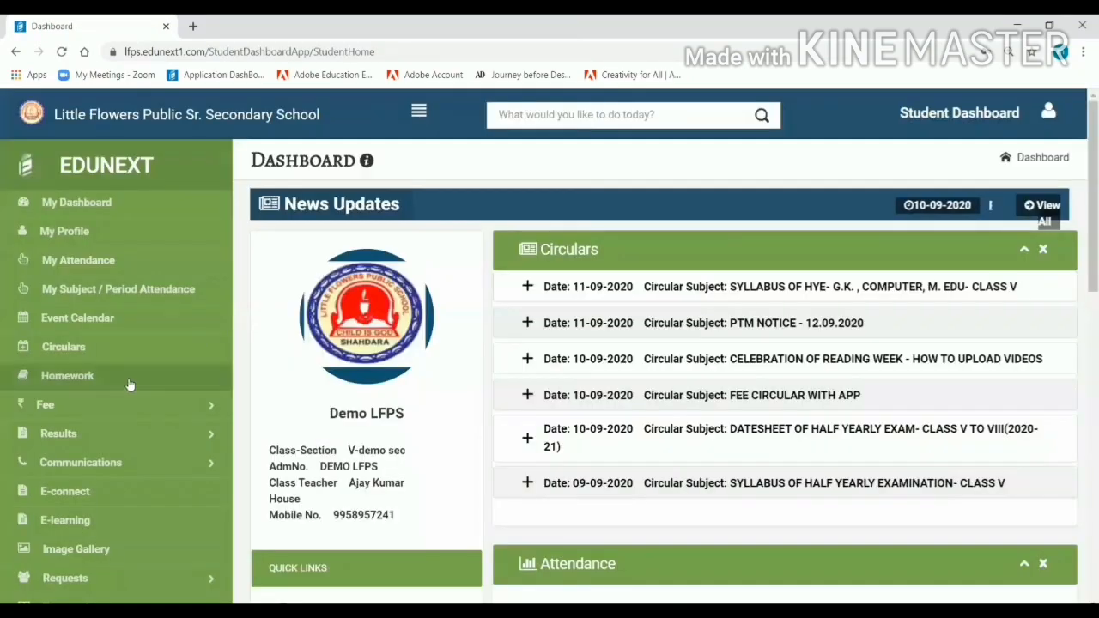
Step: Open the Homework/Assignments list
click(67, 376)
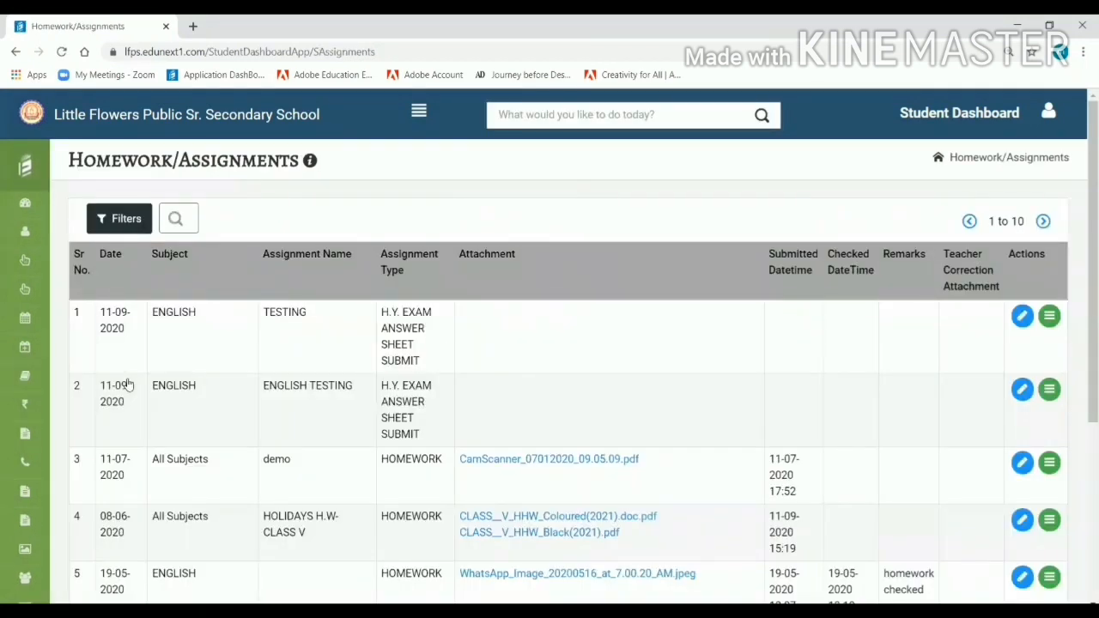
mouse_move(329, 586)
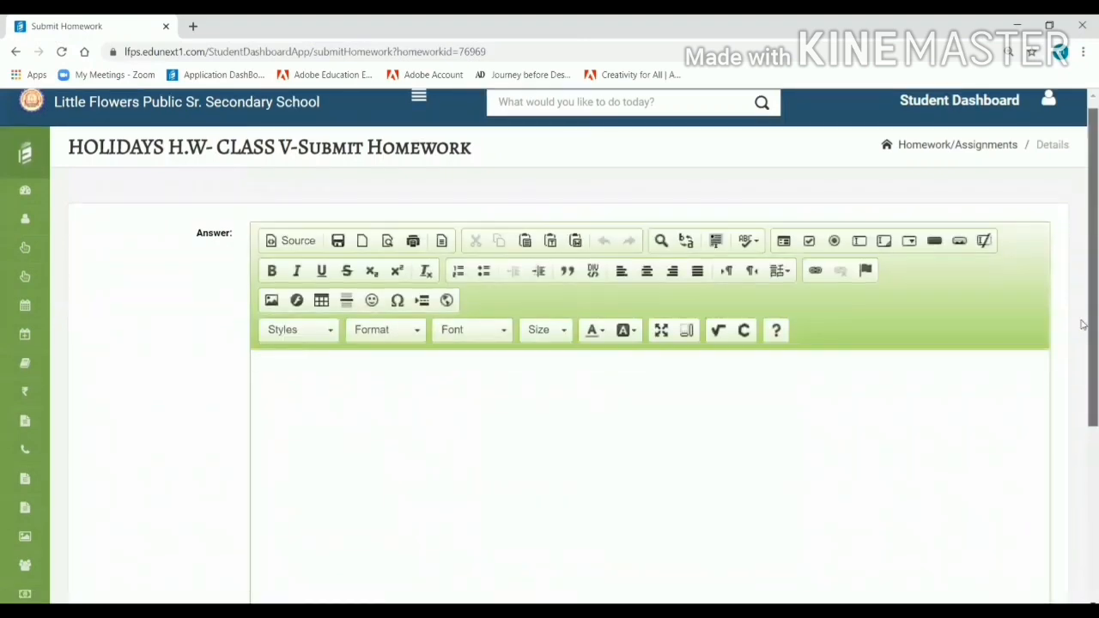
Step: Attach the PRACTICAL PDF to HOLIDAYS H.W- CLASS V and save the submission
scroll(down, 3)
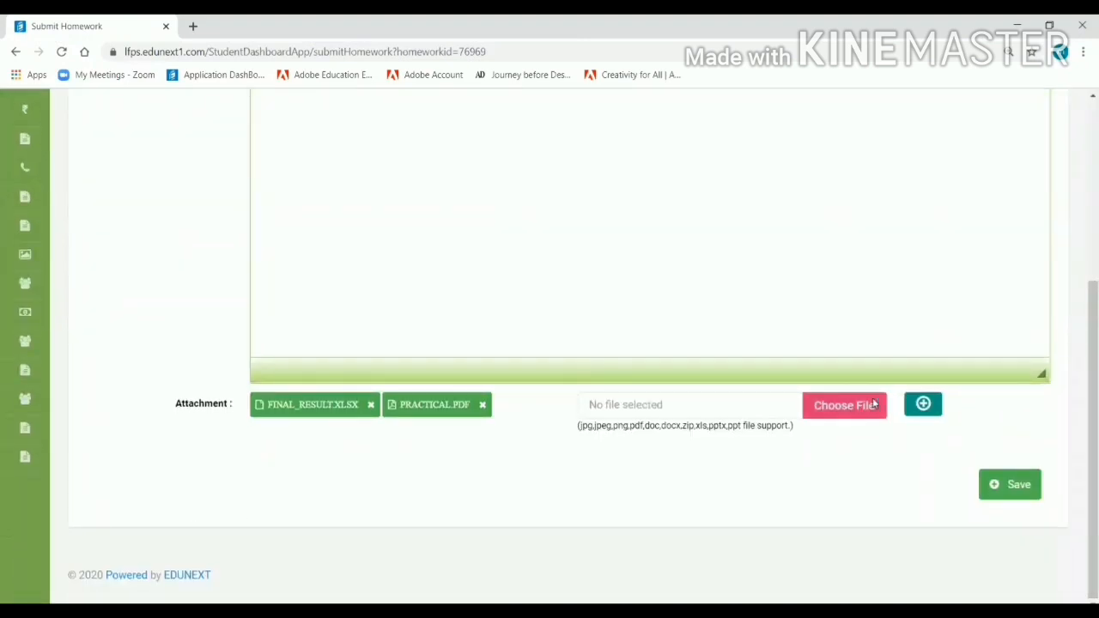
click(845, 405)
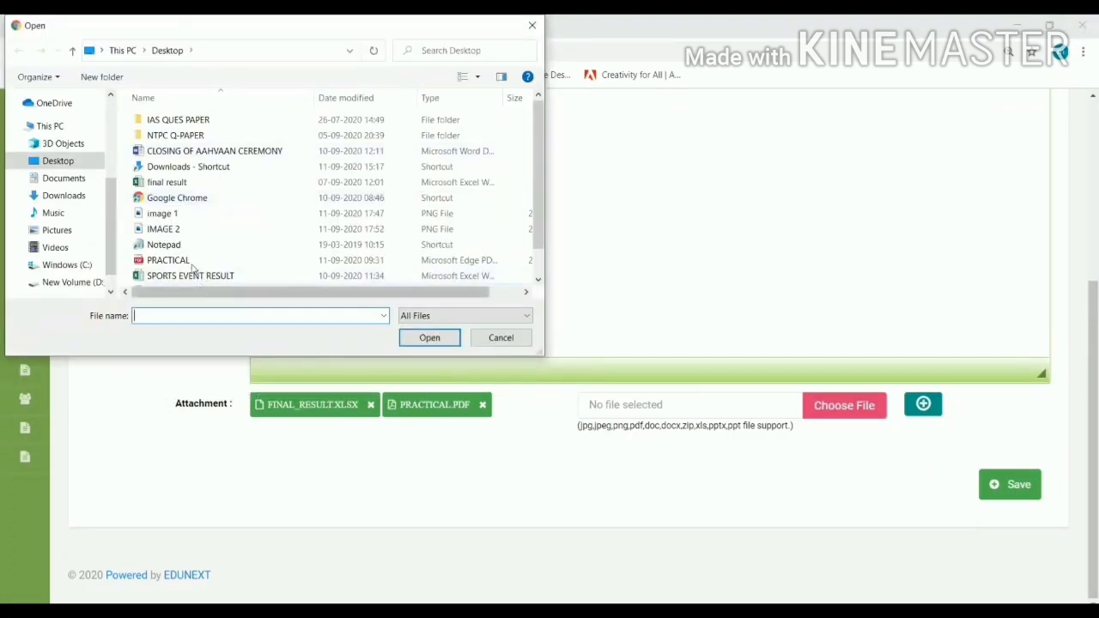
click(168, 261)
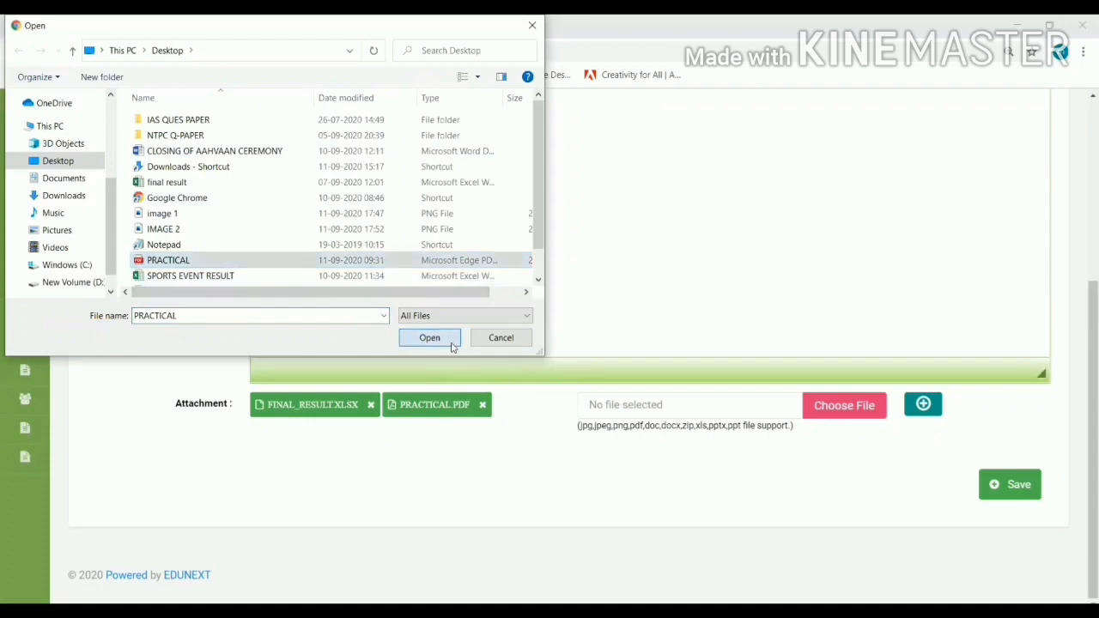
click(429, 337)
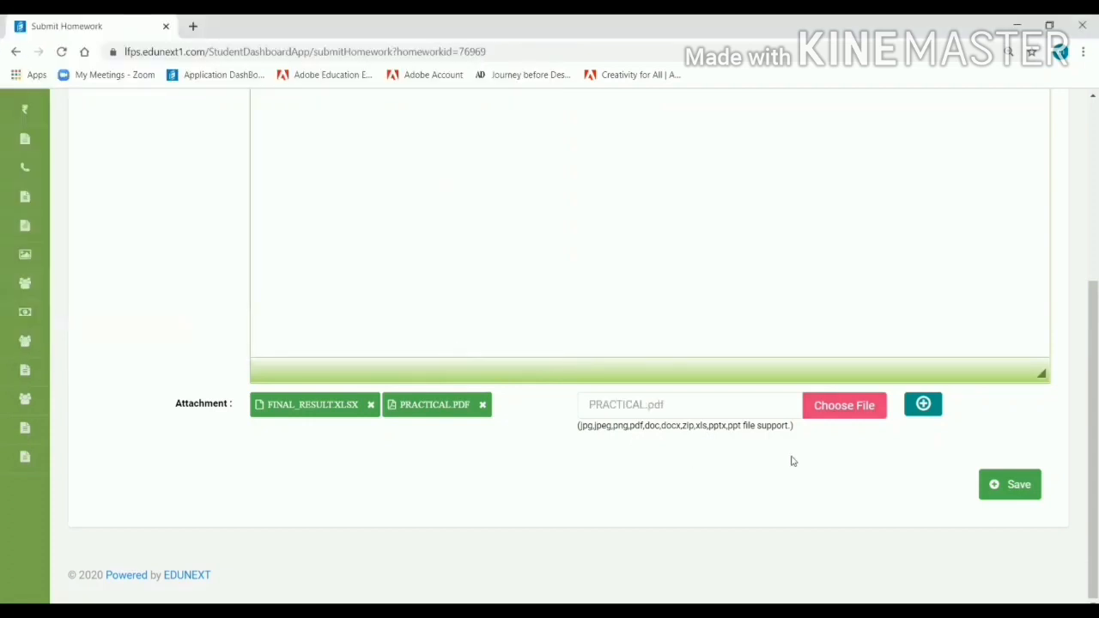
click(1009, 484)
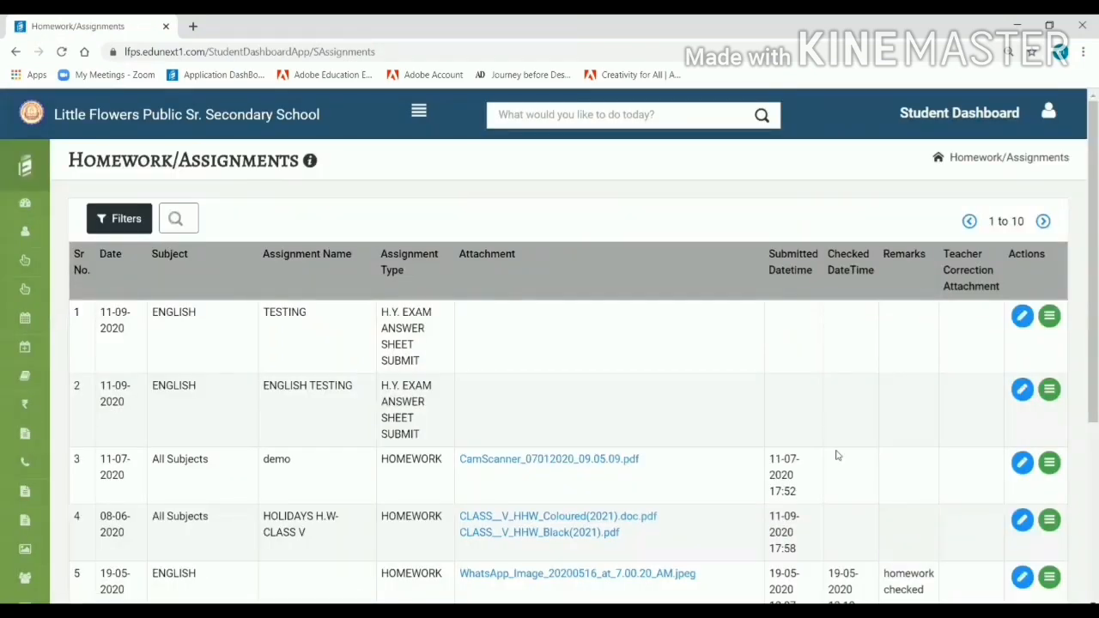
mouse_move(762, 43)
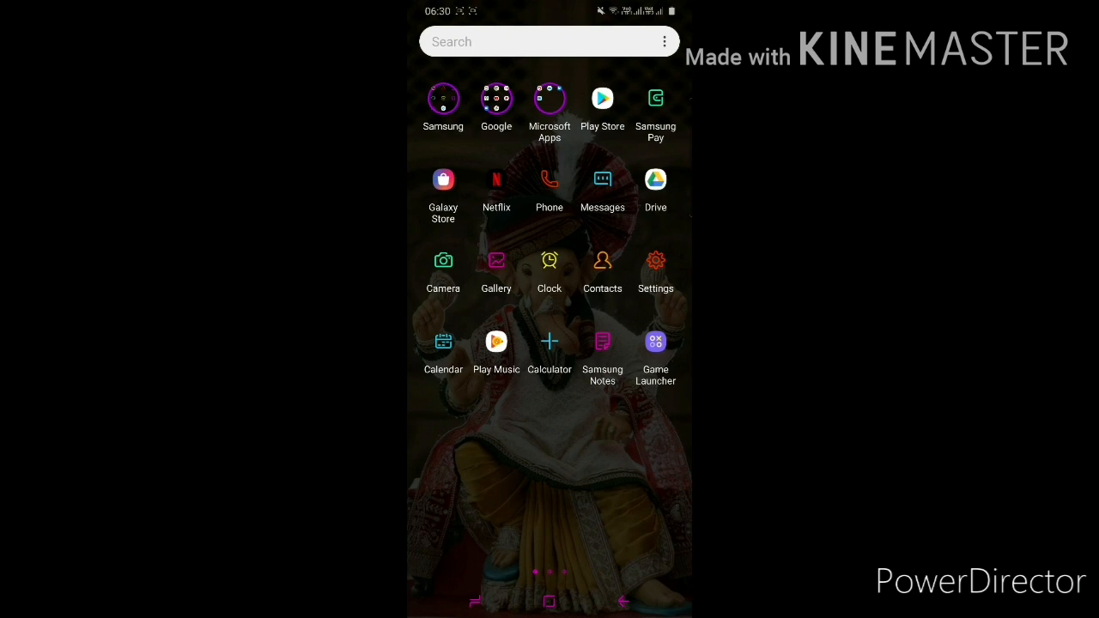
Step: Launch Chrome on the phone and open the lfps.edunext1.com login page from the Google results
click(496, 98)
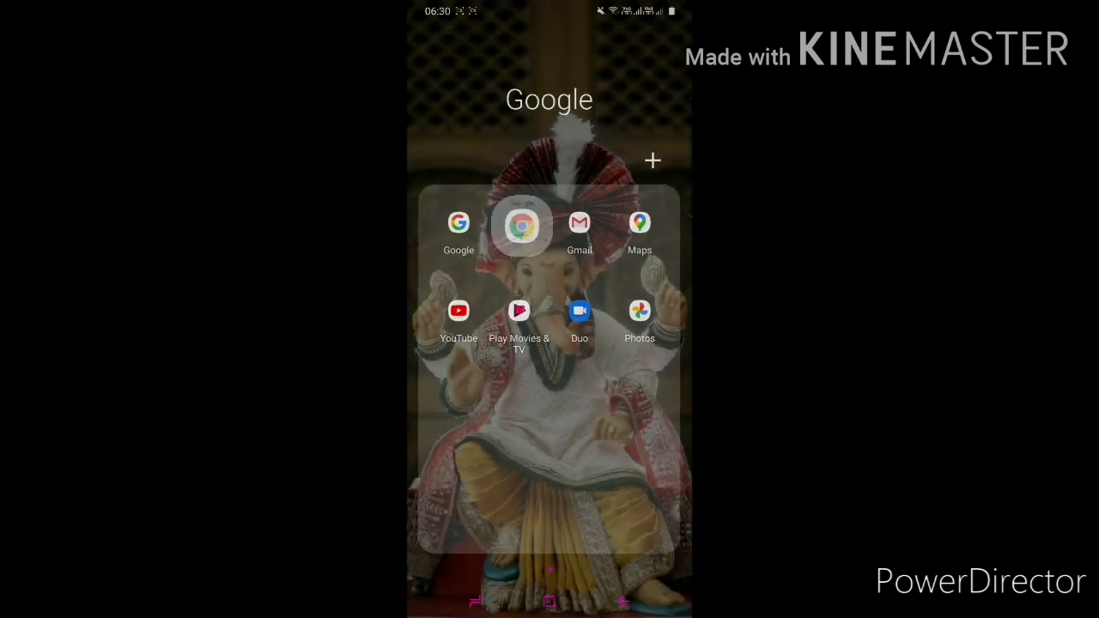
click(522, 225)
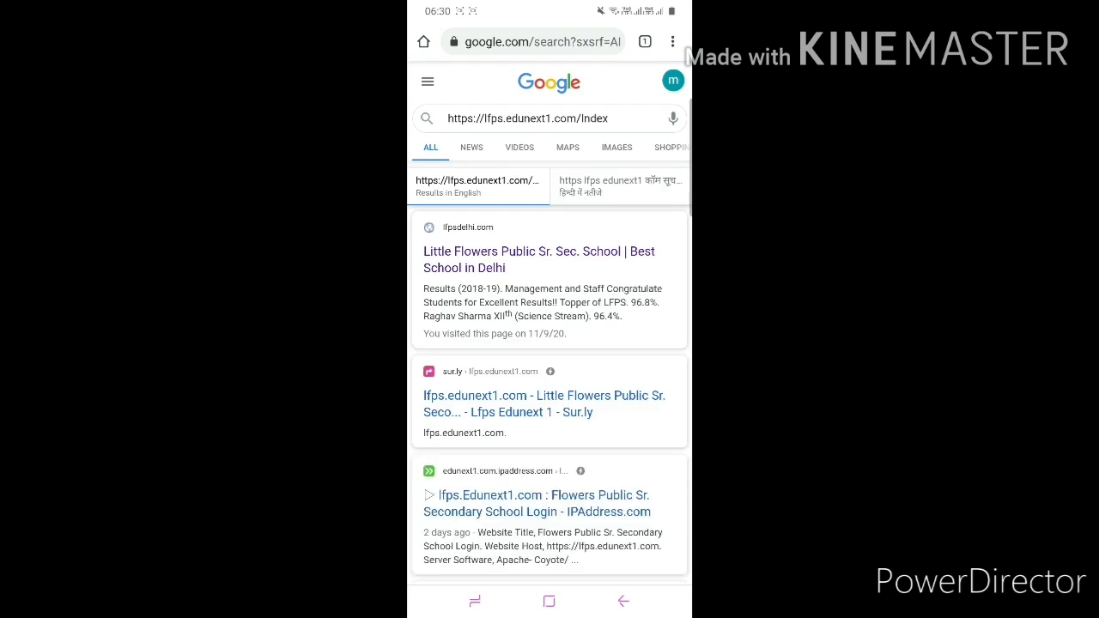
click(540, 258)
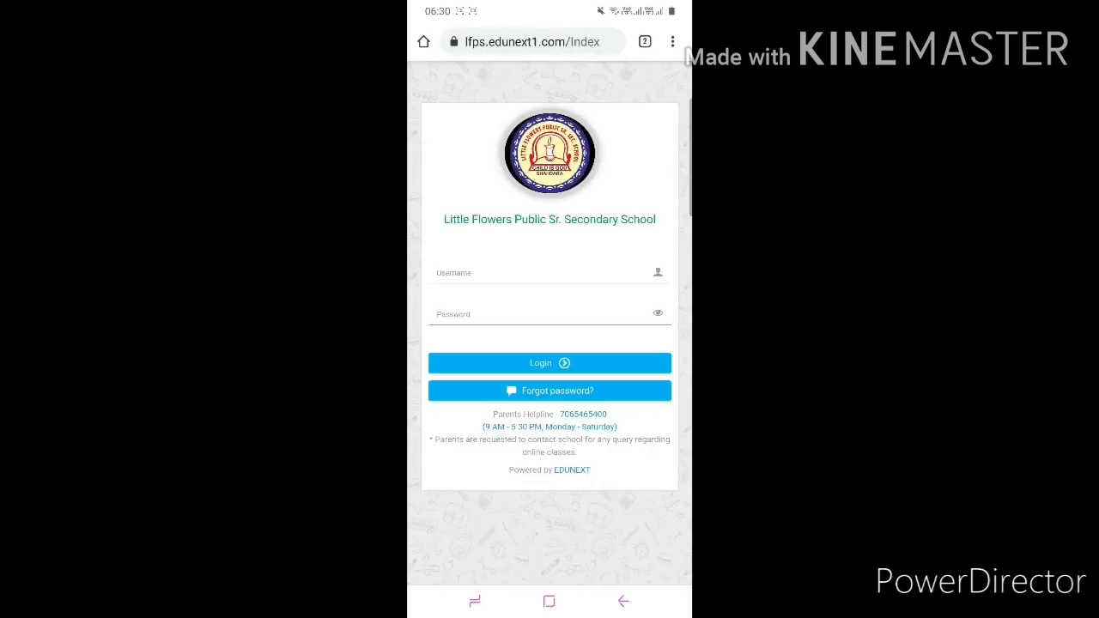
Step: Sign in to EduNext on the phone with username 'Demo' and its password
click(671, 42)
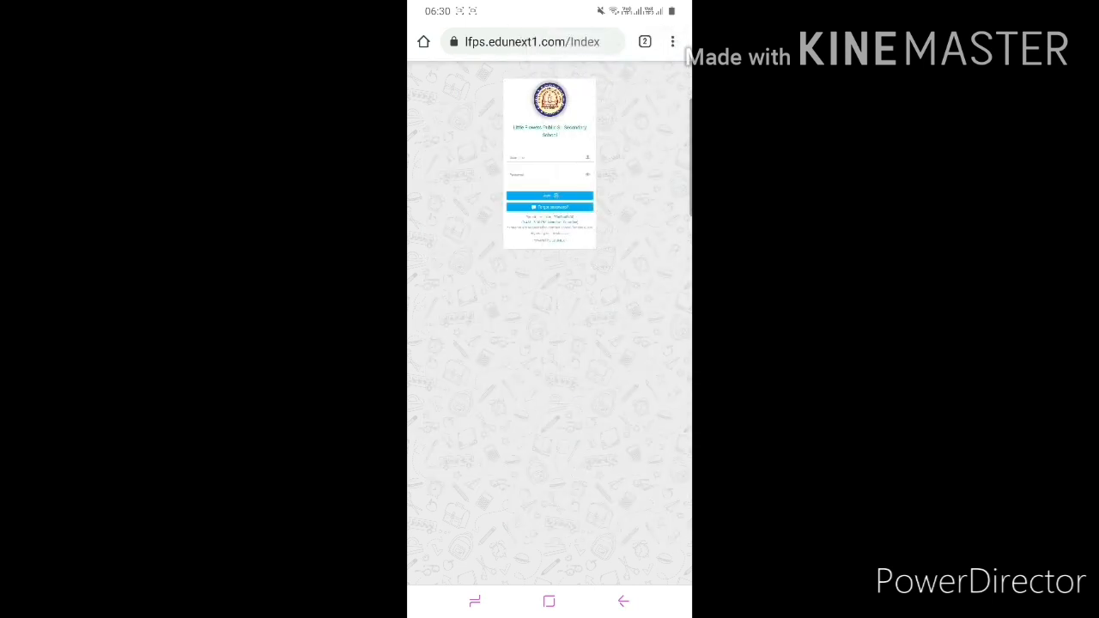
click(548, 158)
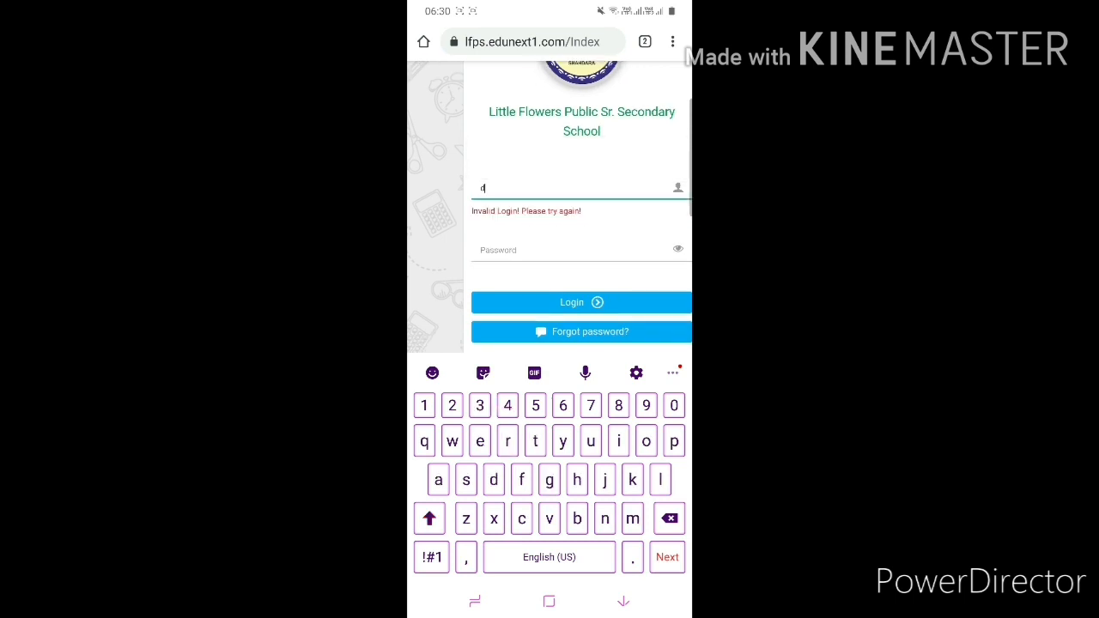
text(Demo)
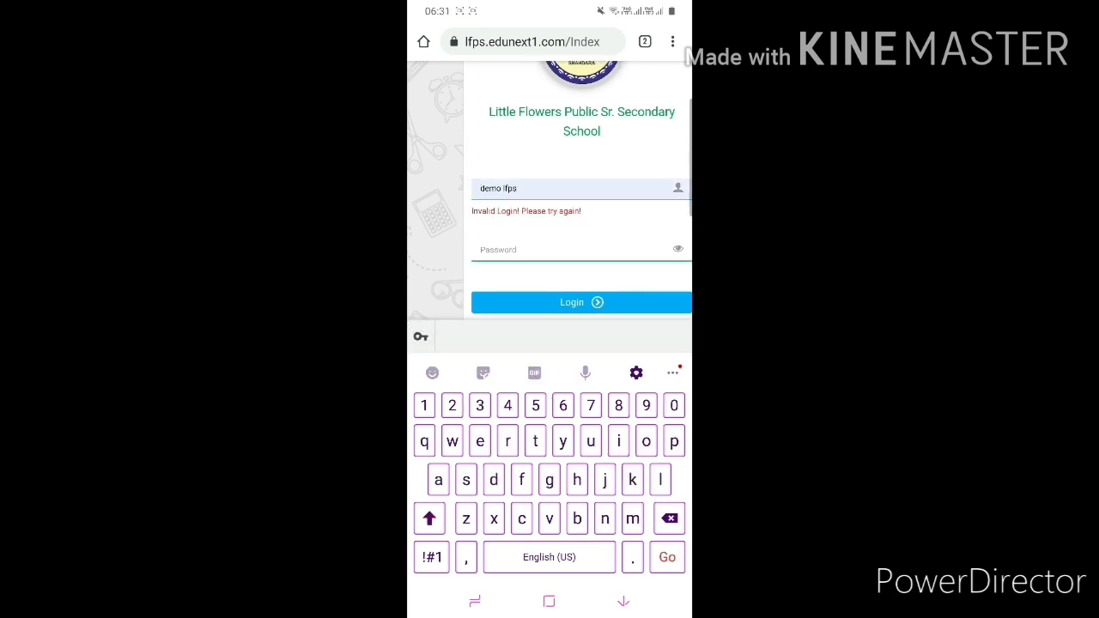
click(580, 302)
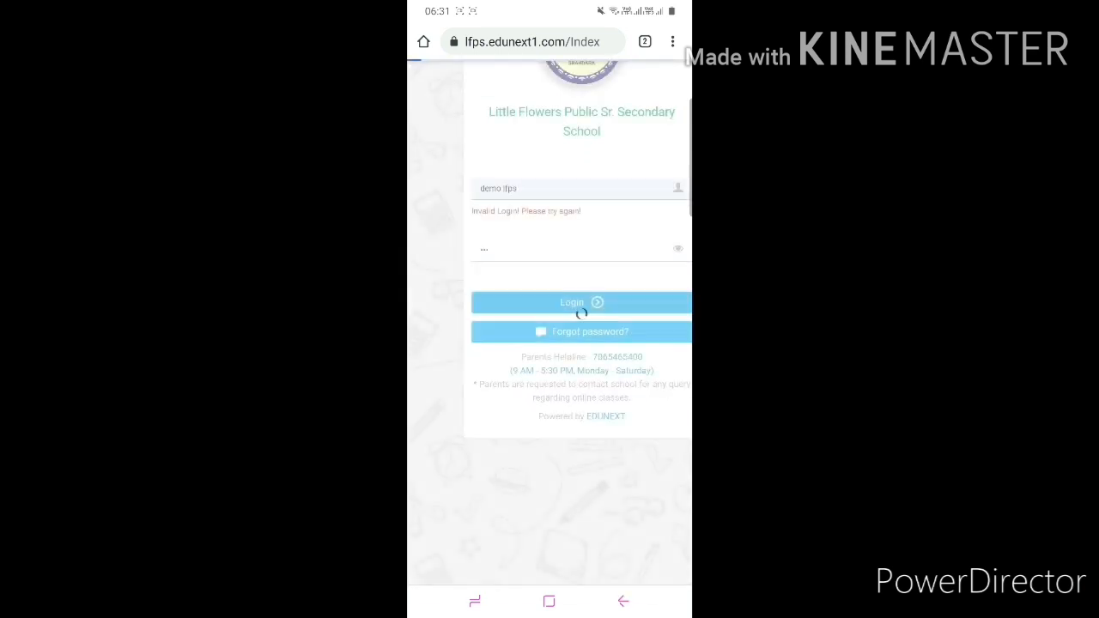
click(580, 302)
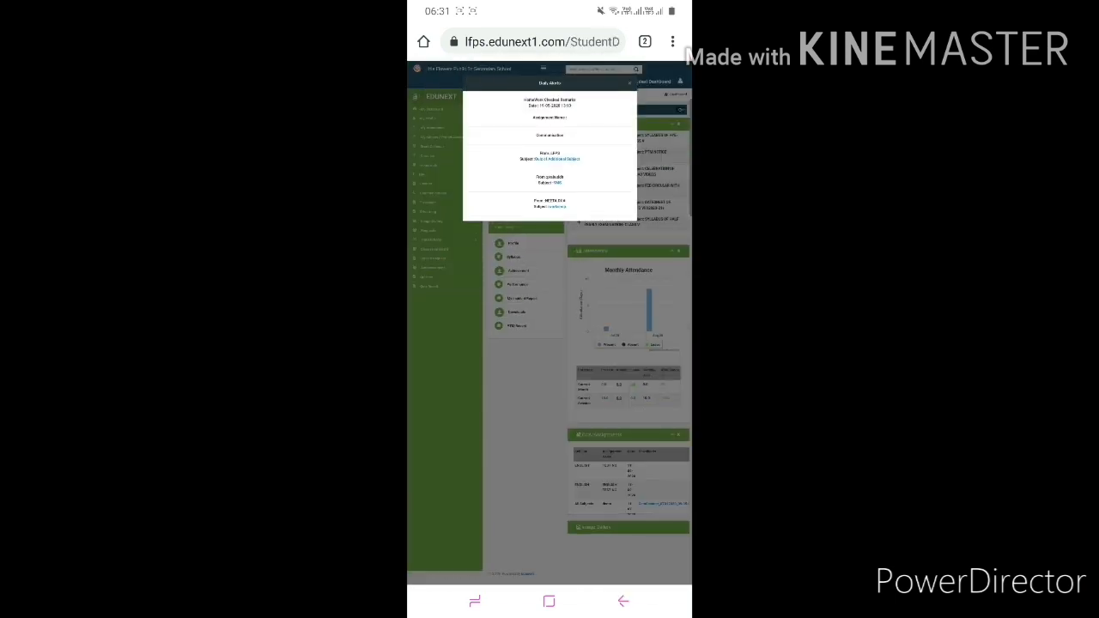
Step: Dismiss the notice popup and scroll down the student dashboard toward Homework
click(635, 82)
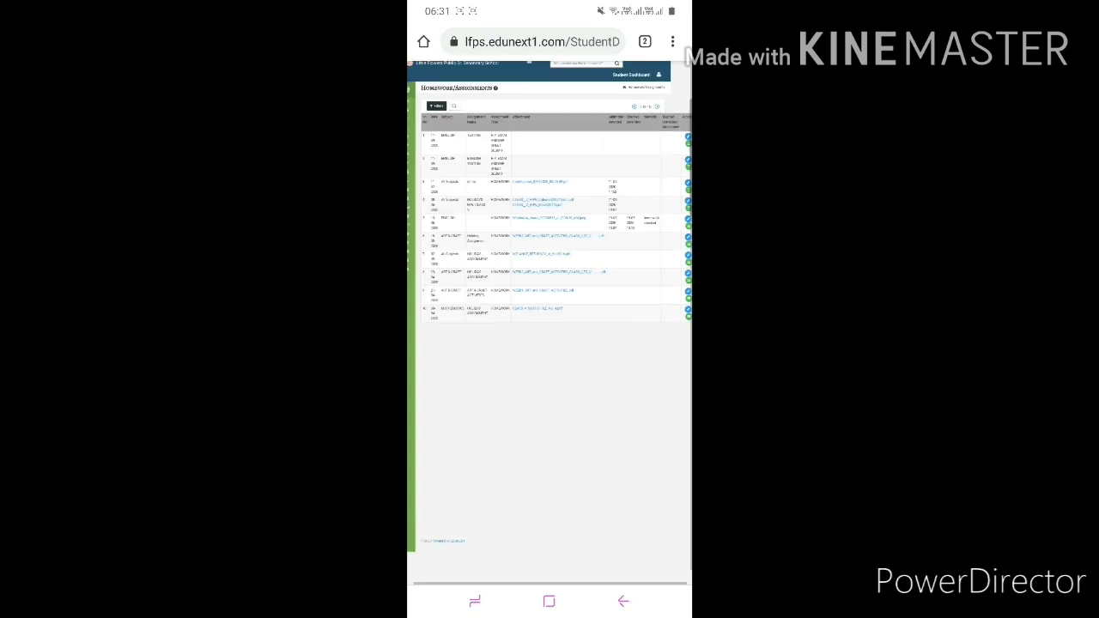
scroll(down, 3)
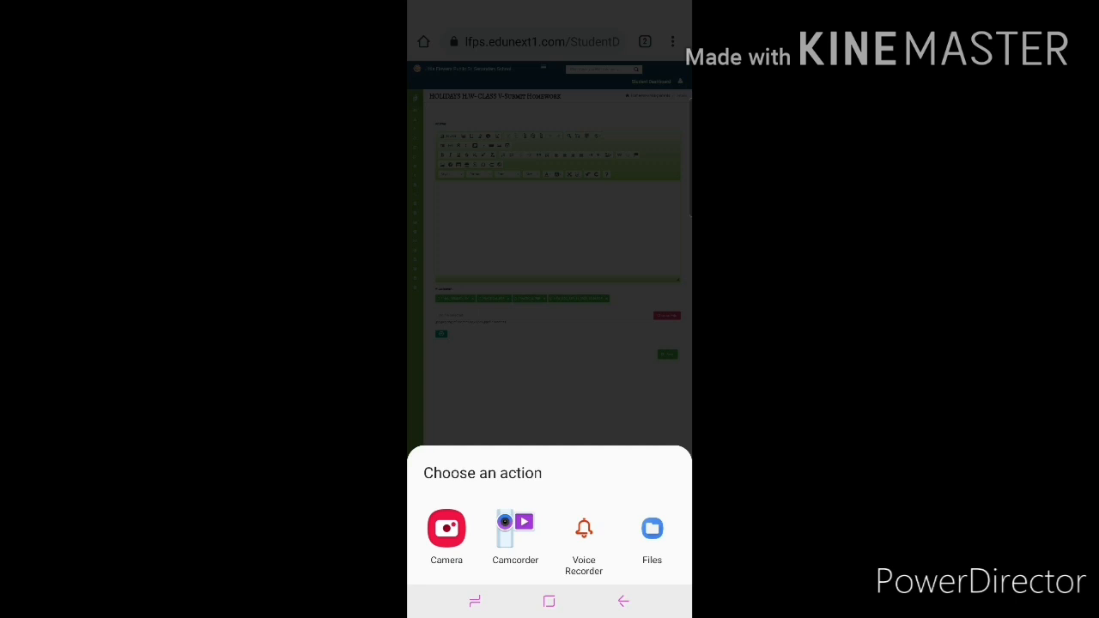
Step: Attach the answer-sheet file from the phone's Recent files and save the homework submission successfully
click(652, 529)
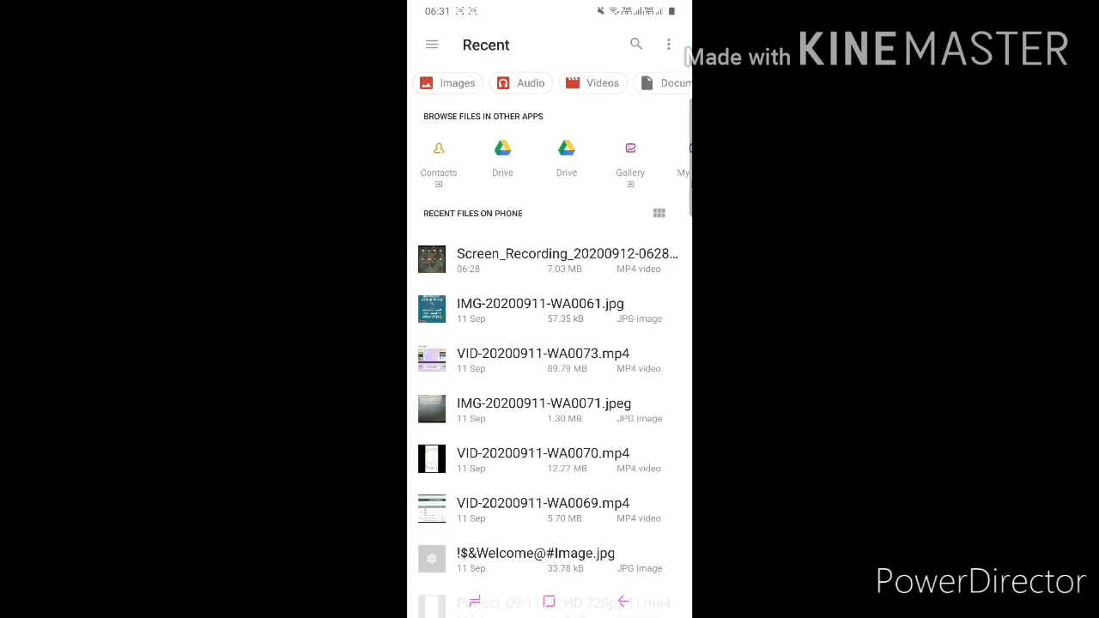
click(673, 83)
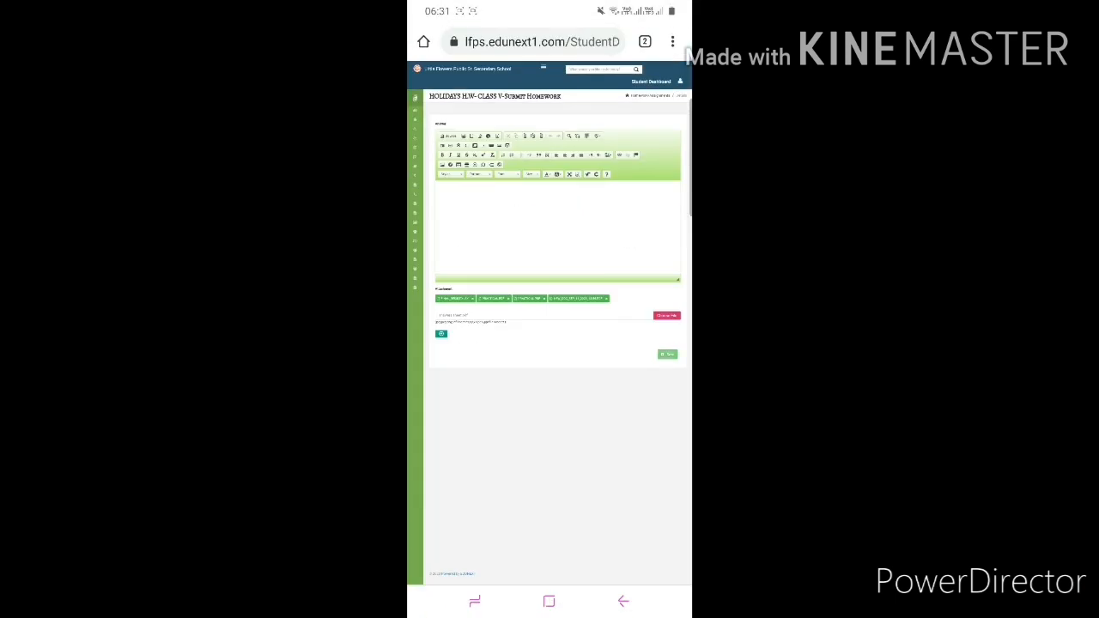
click(667, 354)
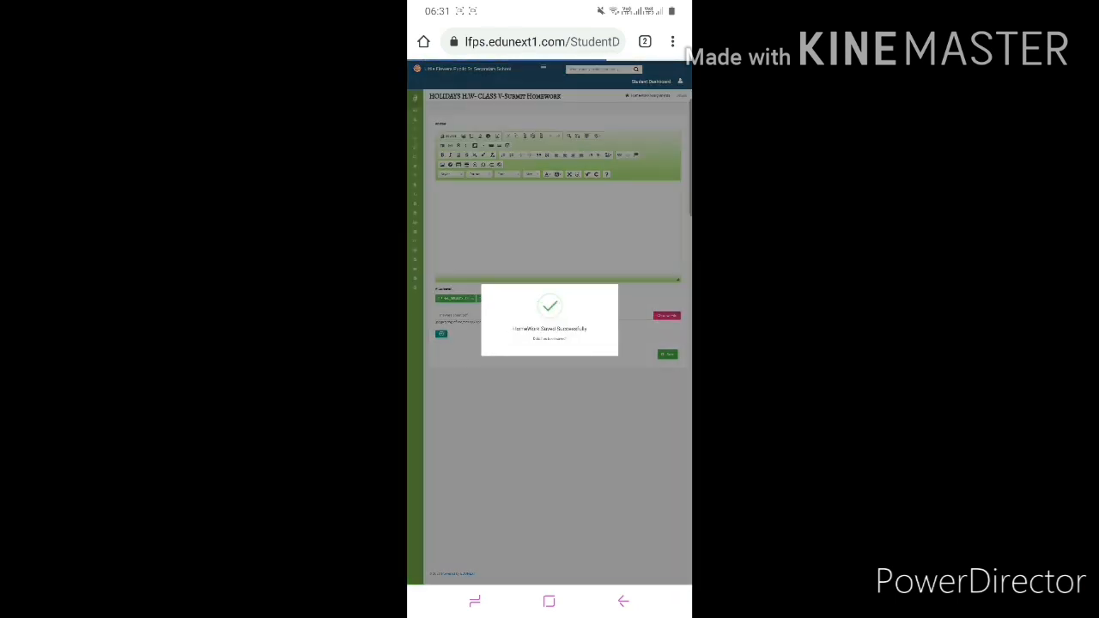